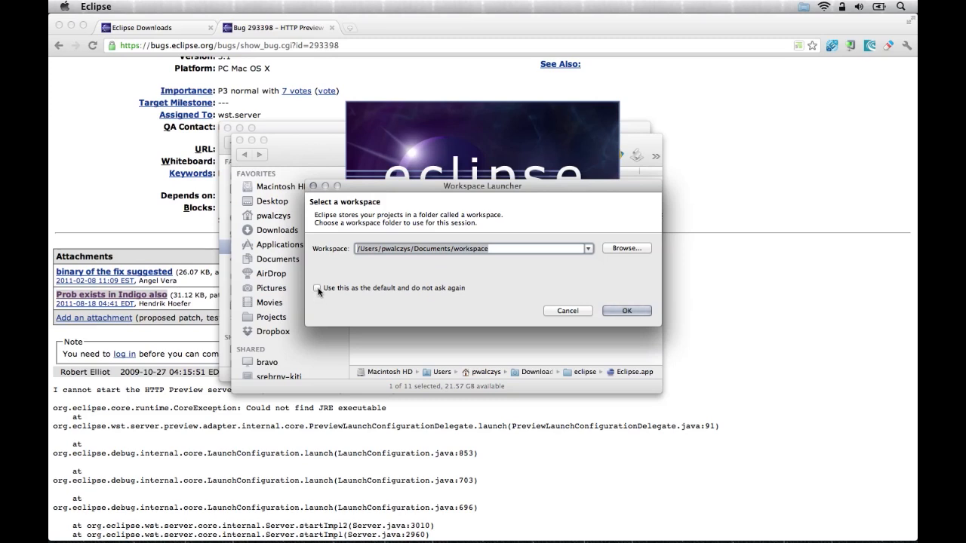
# Step: Make the Documents workspace the default and launch Eclipse with it
pyautogui.click(317, 286)
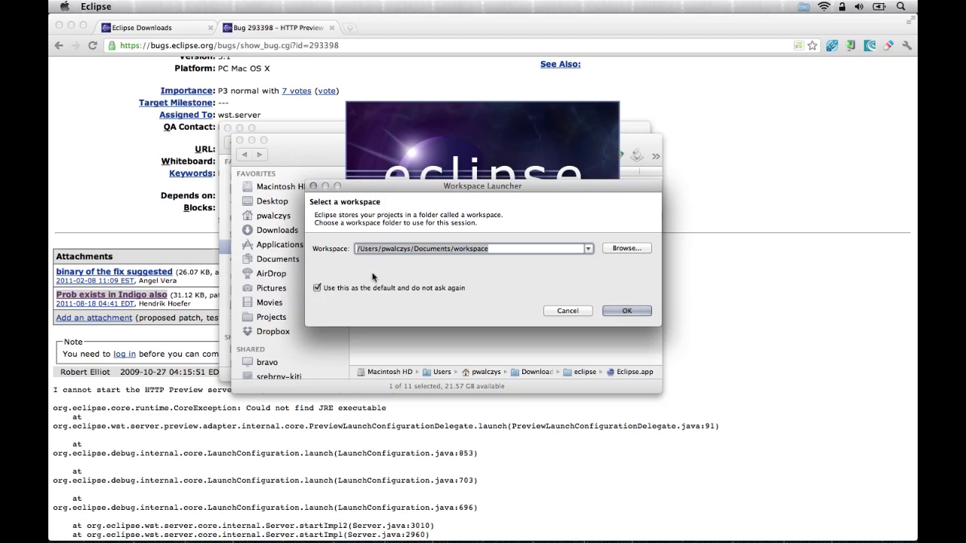
pyautogui.moveTo(447, 282)
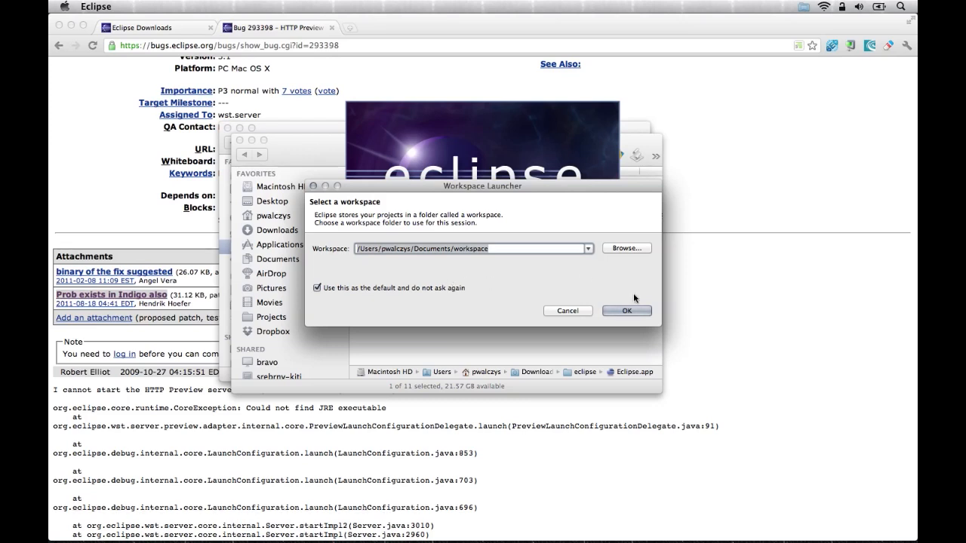
pyautogui.click(627, 311)
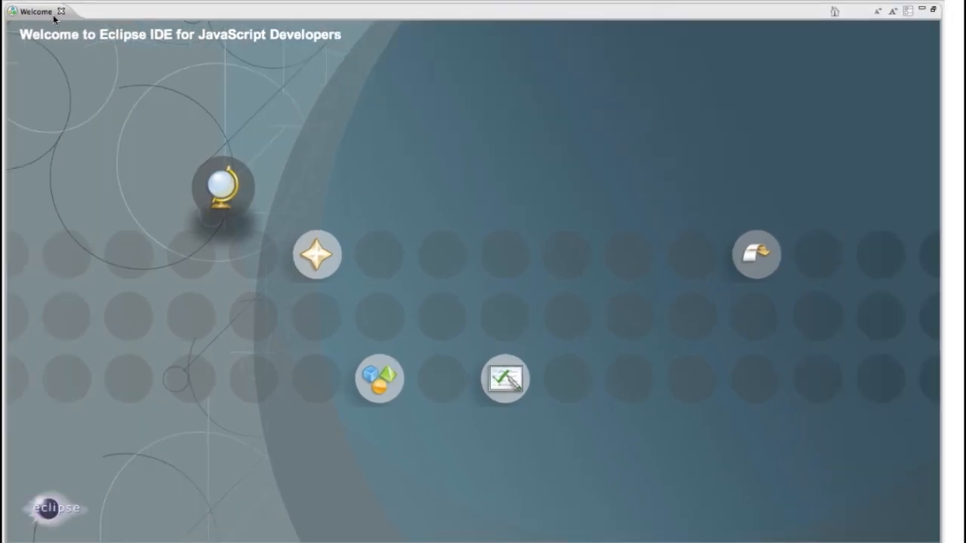
pyautogui.moveTo(763, 253)
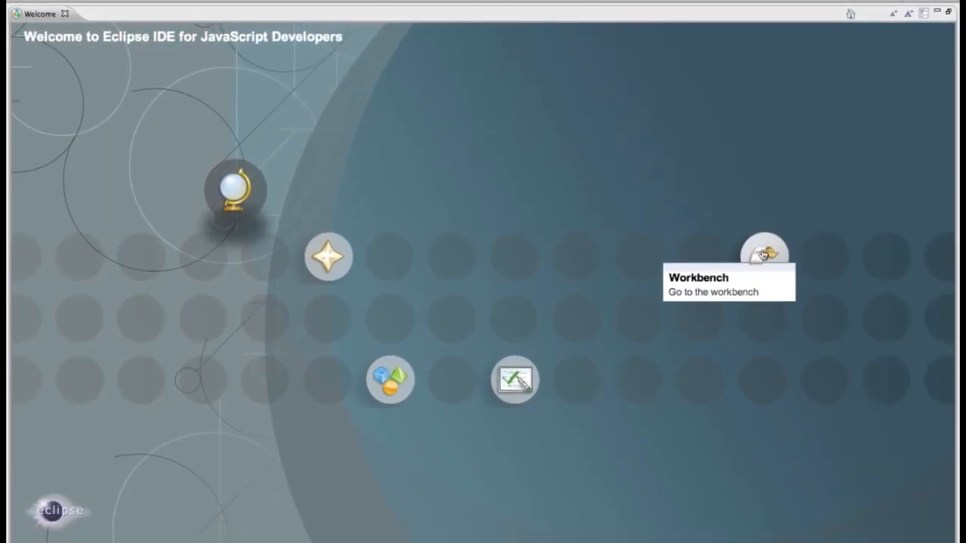
# Step: Leave the Welcome page for the workbench
pyautogui.click(764, 253)
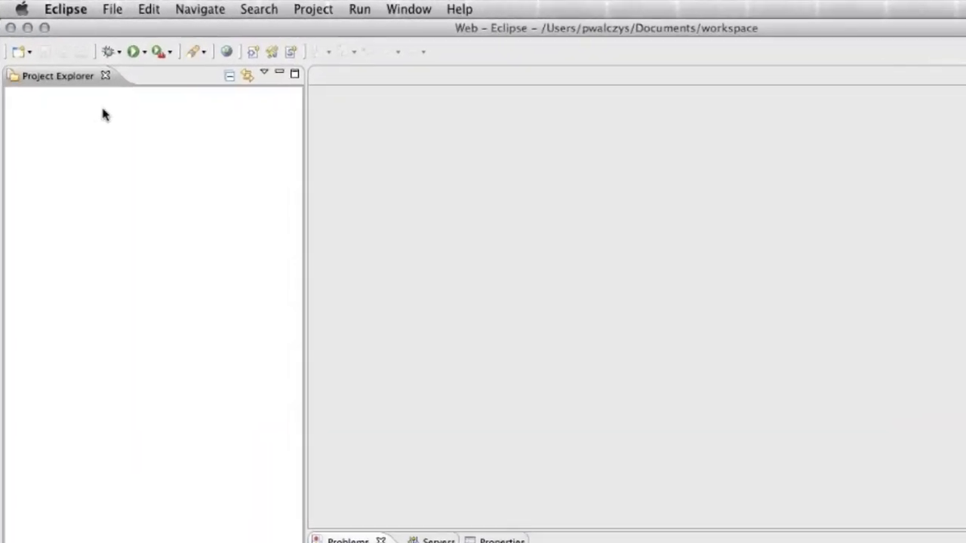
pyautogui.moveTo(82, 124)
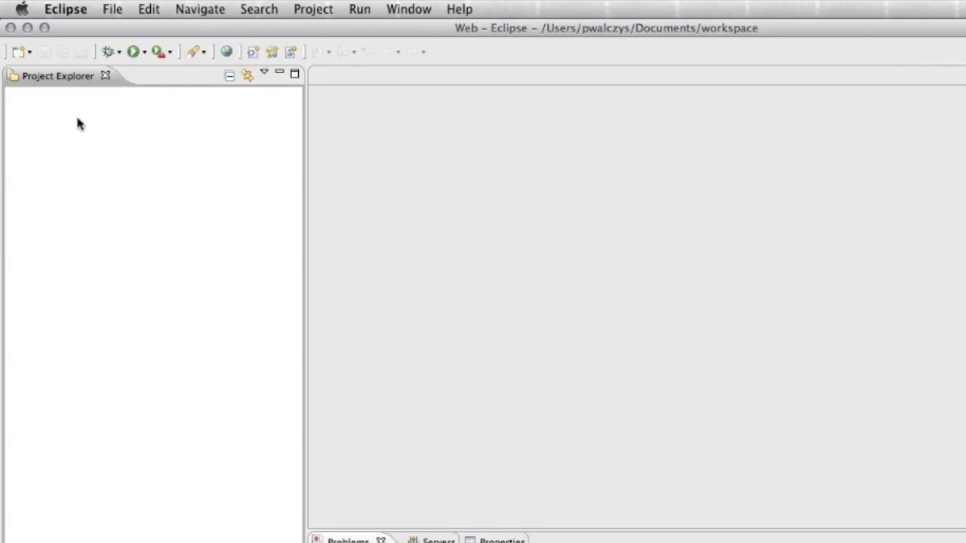
# Step: Start a new Static Web Project named 'Hello World' and begin defining a new runtime
pyautogui.rightClick(82, 124)
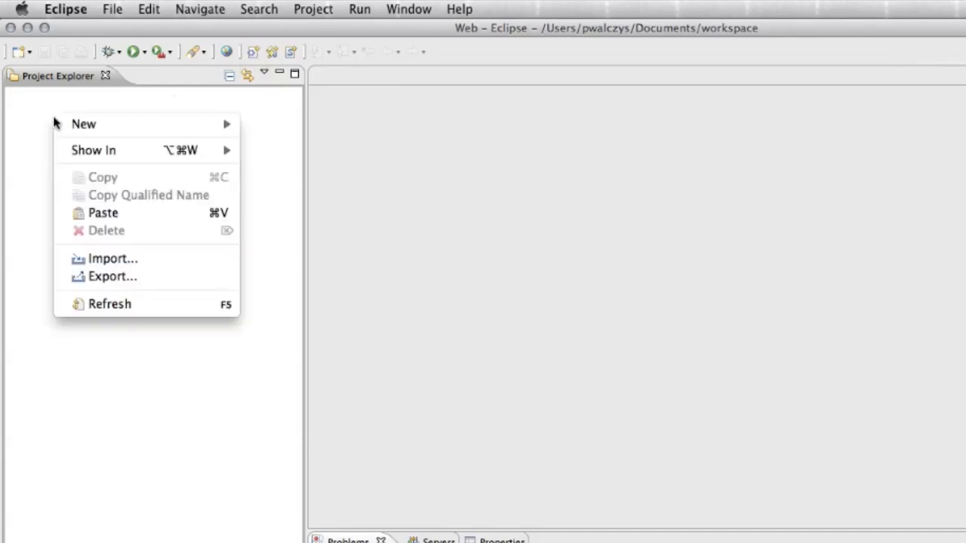
pyautogui.moveTo(83, 123)
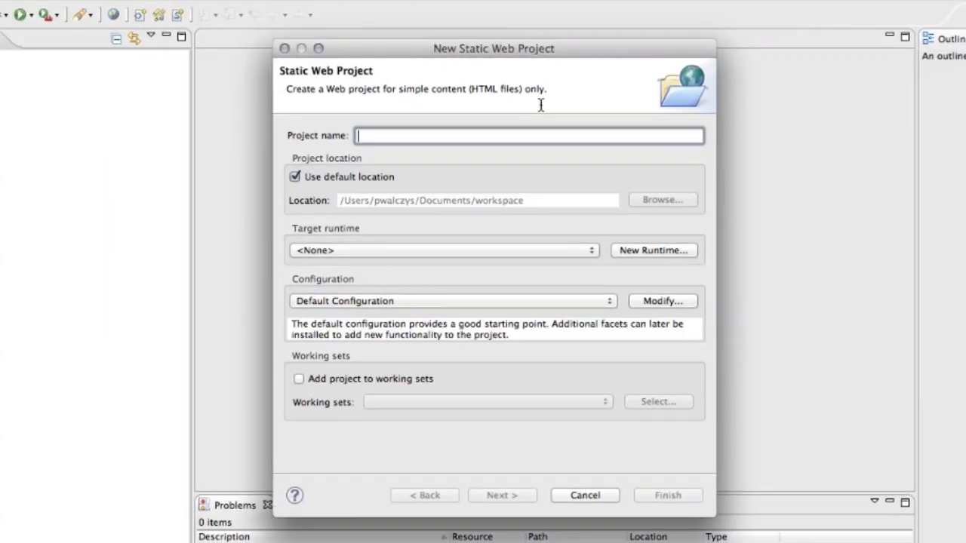
pyautogui.write('Hello')
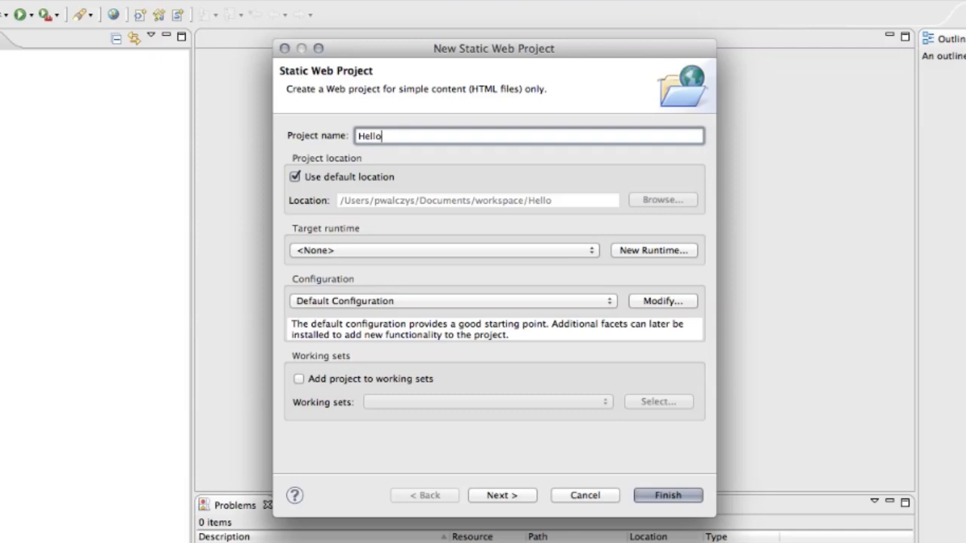
pyautogui.write('World')
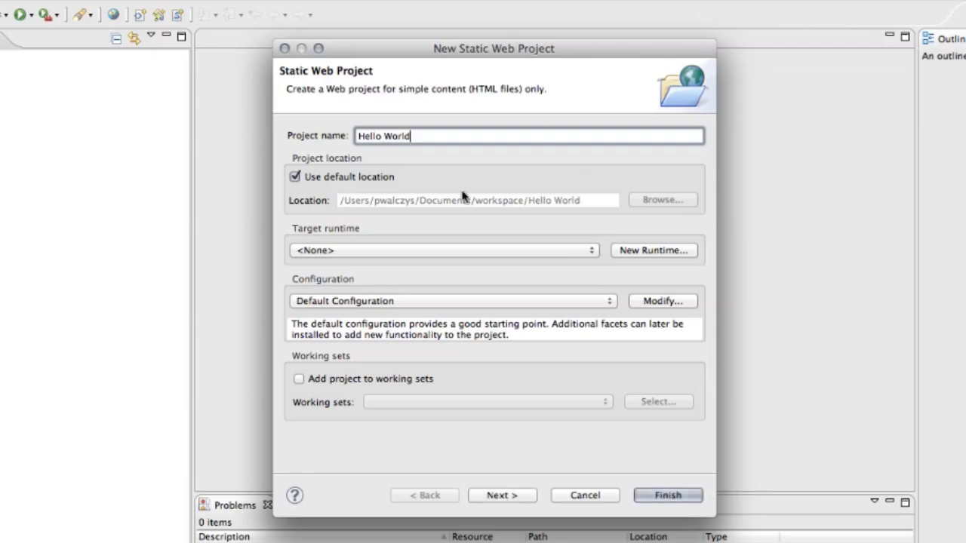
pyautogui.moveTo(644, 260)
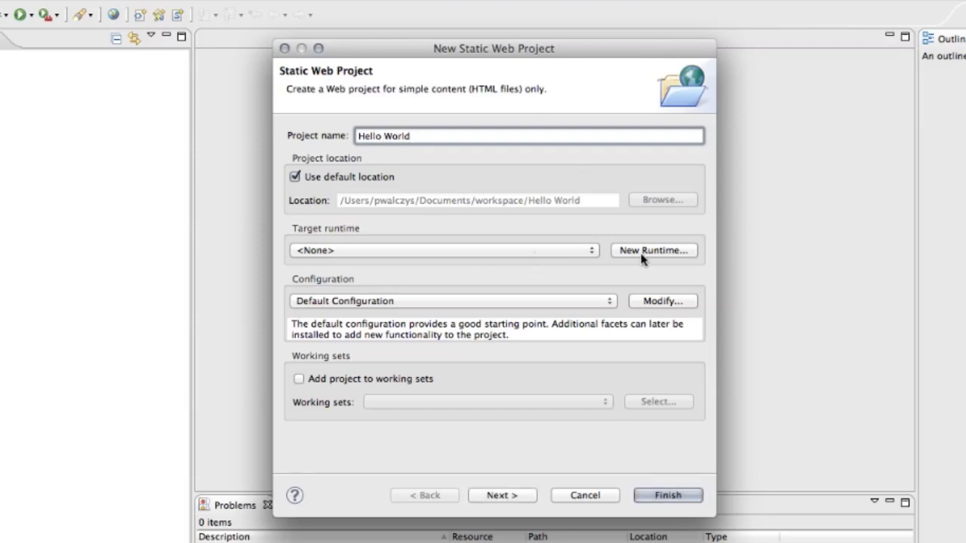
pyautogui.moveTo(625, 257)
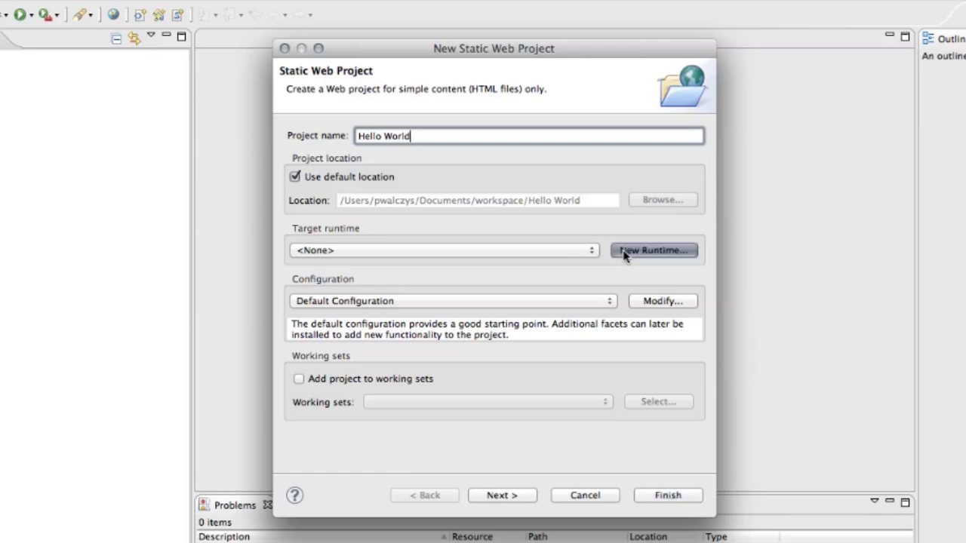
pyautogui.click(653, 250)
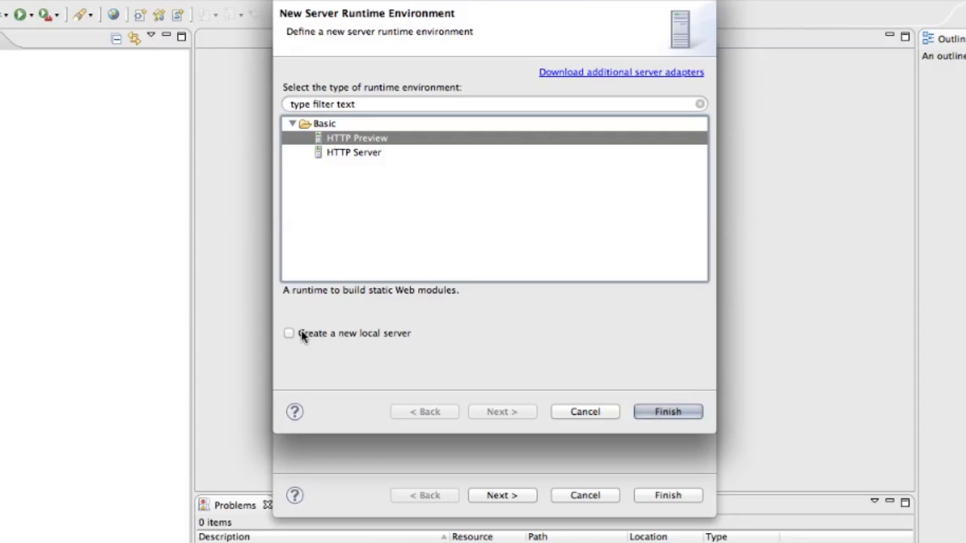
# Step: Create the project on a new HTTP Preview runtime with a local server
pyautogui.click(289, 333)
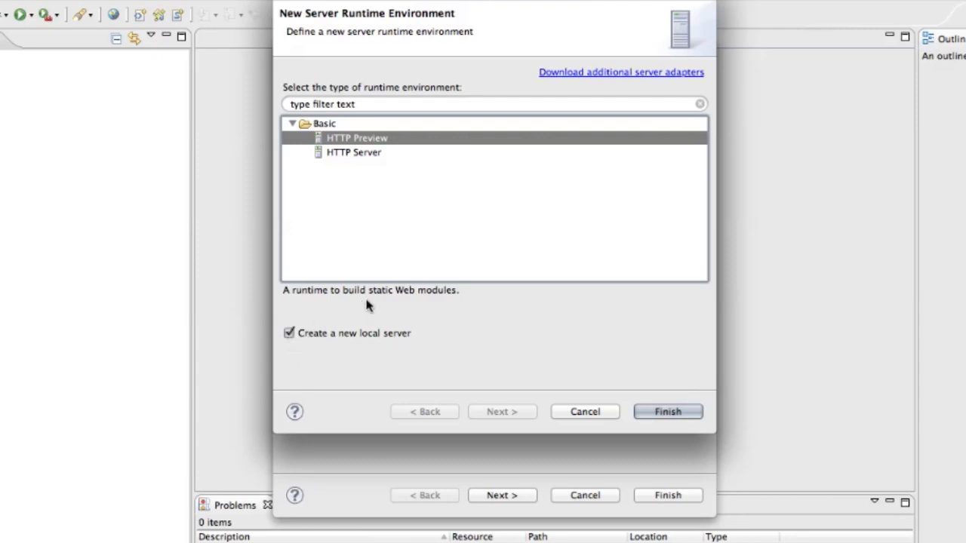
pyautogui.moveTo(417, 219)
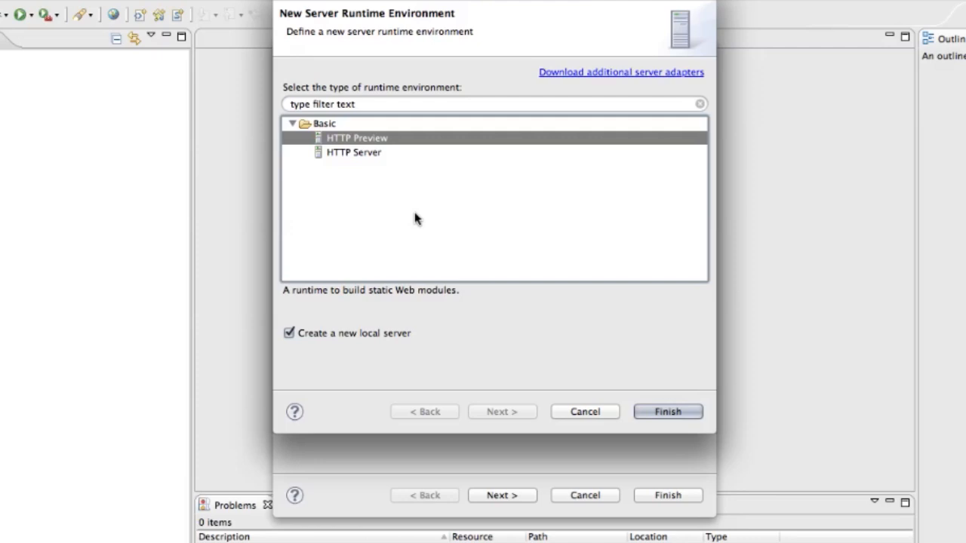
pyautogui.moveTo(693, 440)
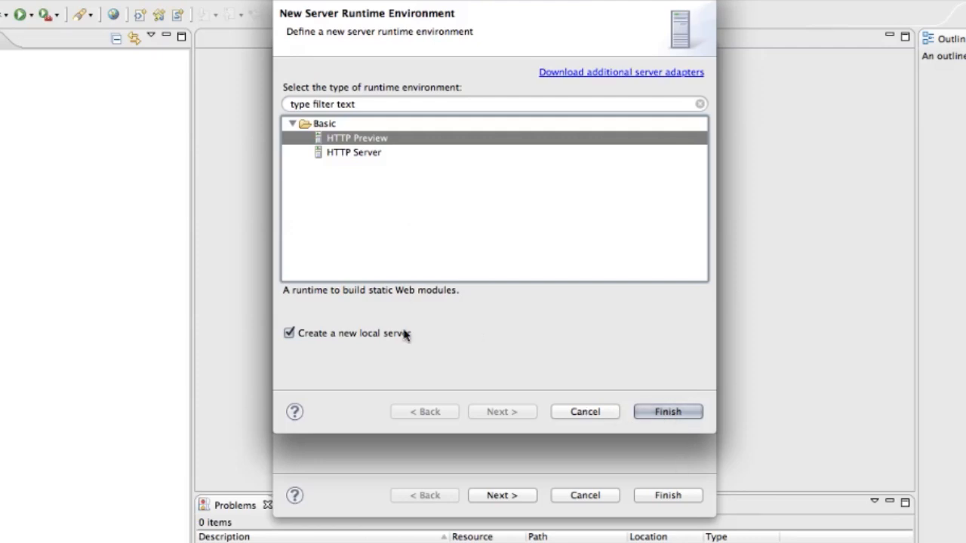
pyautogui.moveTo(736, 438)
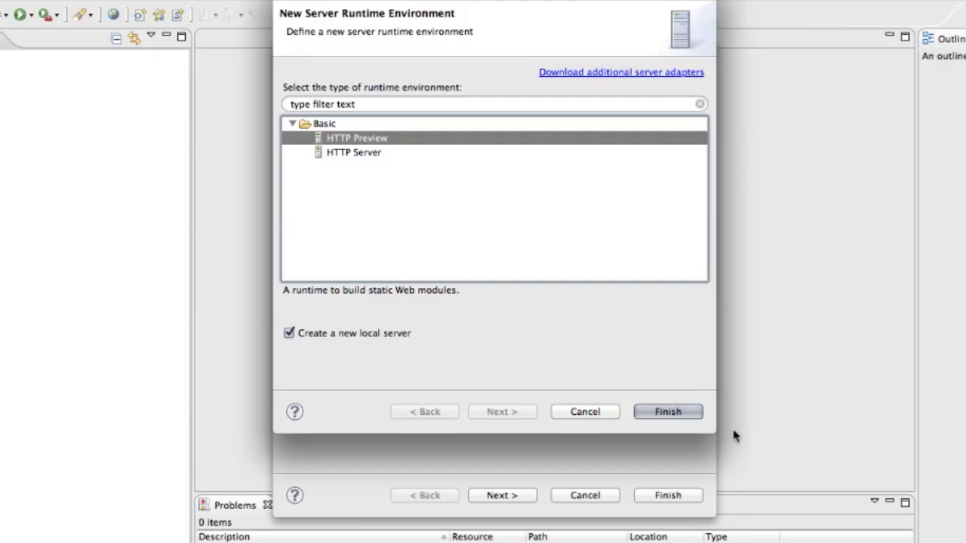
pyautogui.click(667, 411)
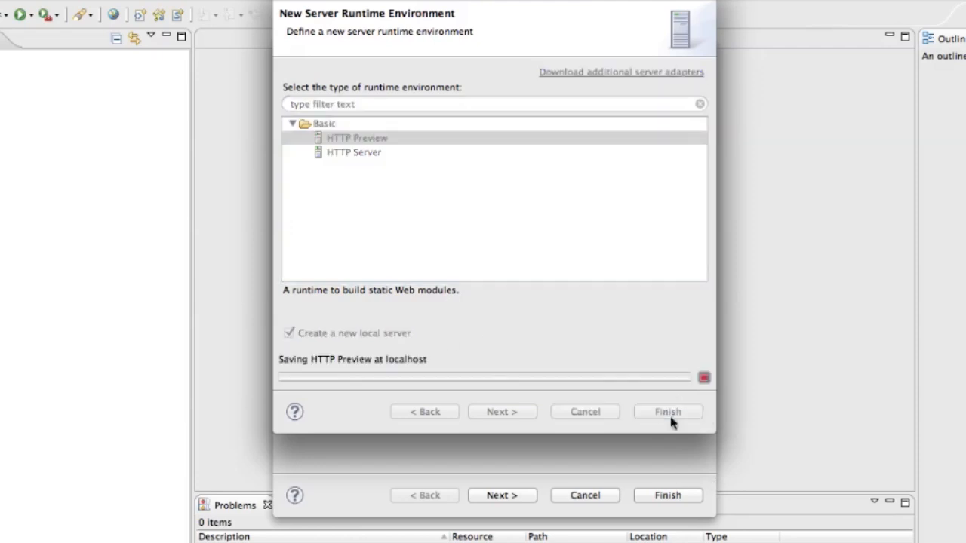
pyautogui.click(667, 411)
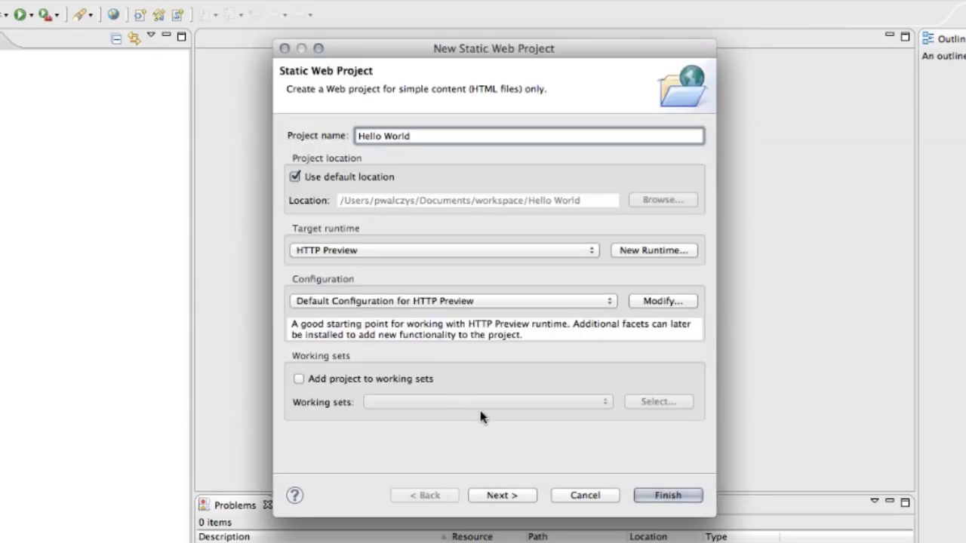
pyautogui.click(668, 495)
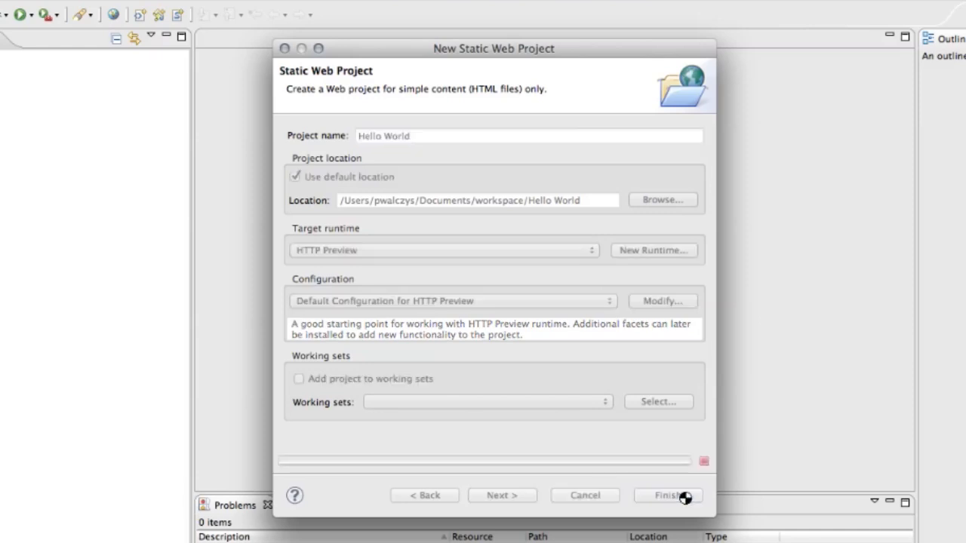
pyautogui.click(667, 495)
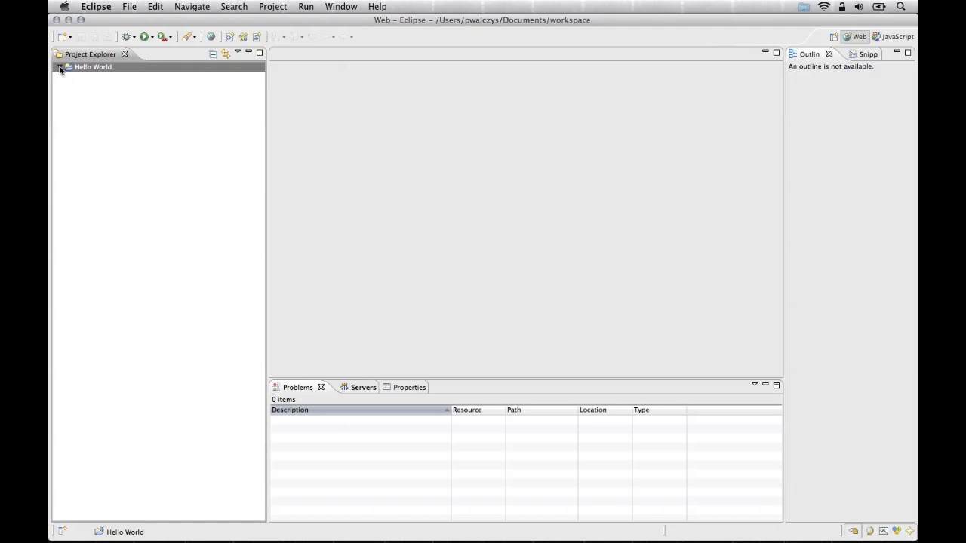
# Step: Create index.html in WebContent from the New HTML File (5) template
pyautogui.click(60, 66)
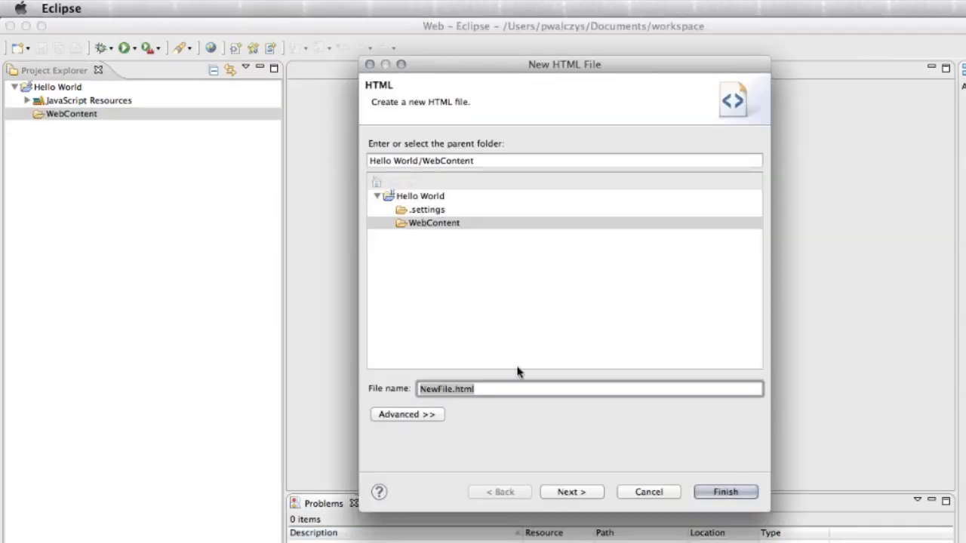
pyautogui.write('index')
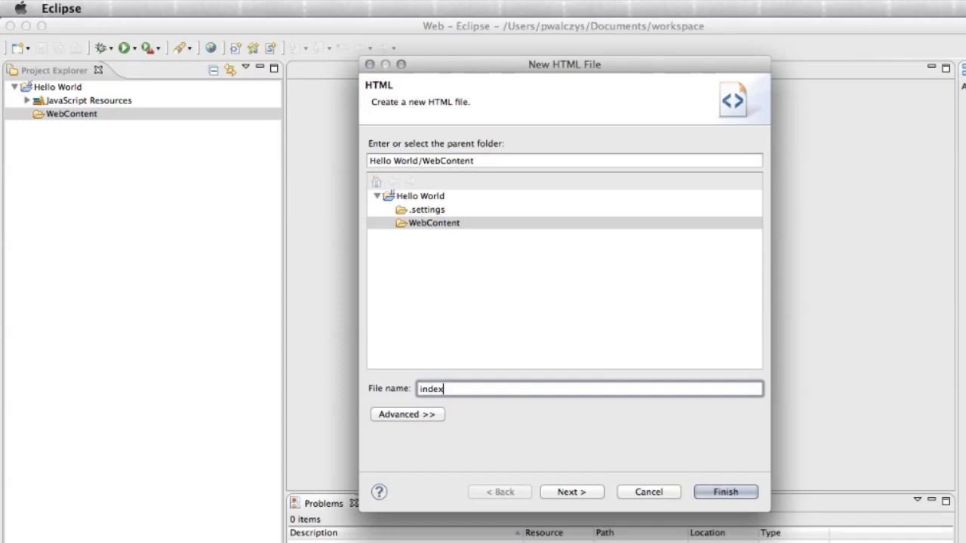
pyautogui.click(571, 492)
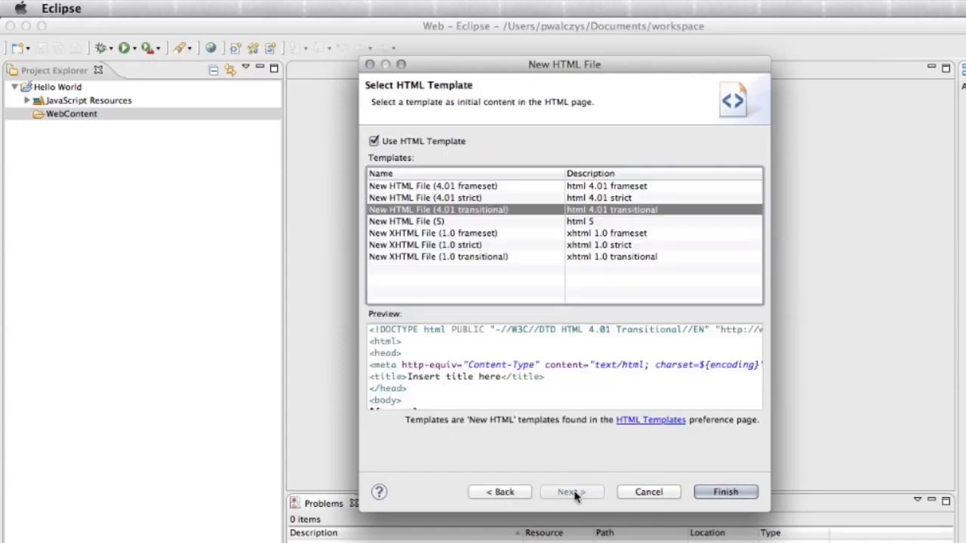
pyautogui.click(405, 221)
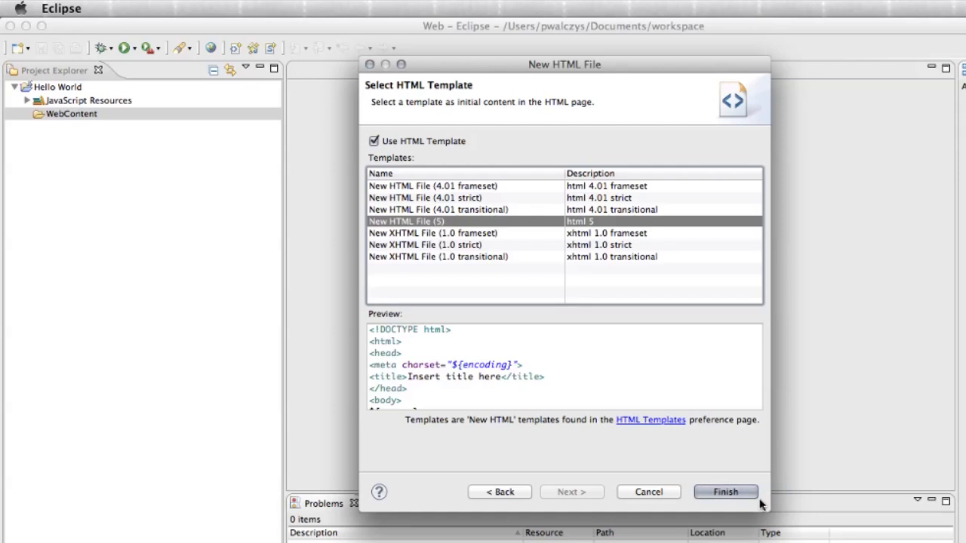
pyautogui.moveTo(459, 226)
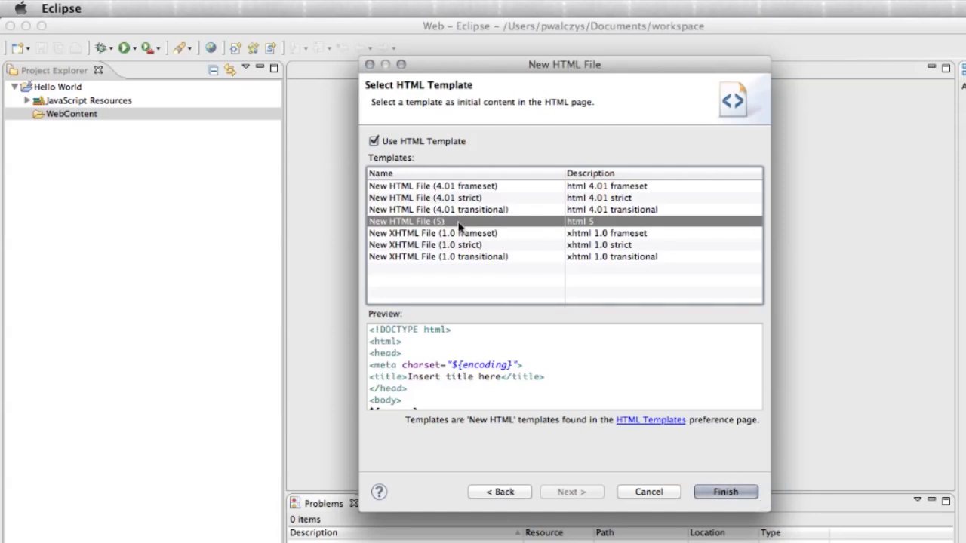
pyautogui.click(725, 492)
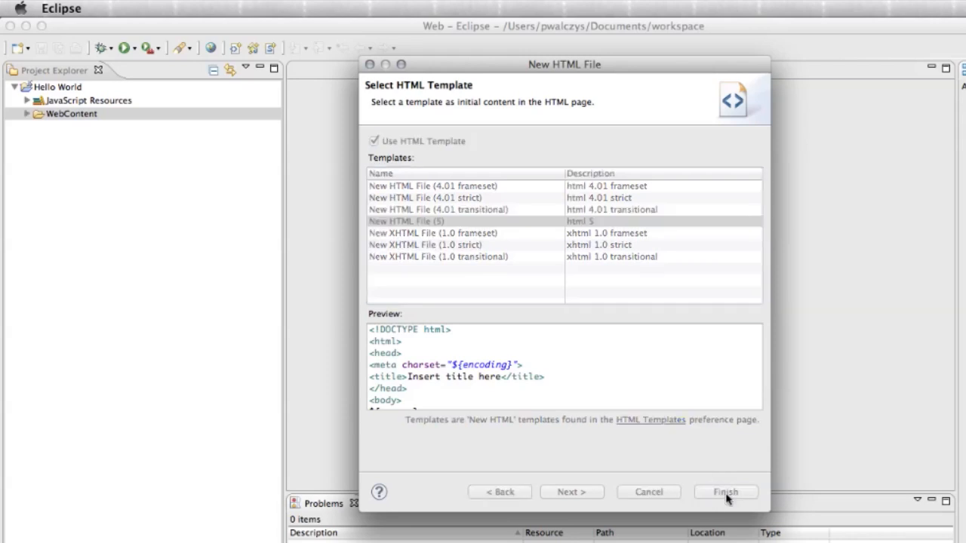
pyautogui.click(725, 492)
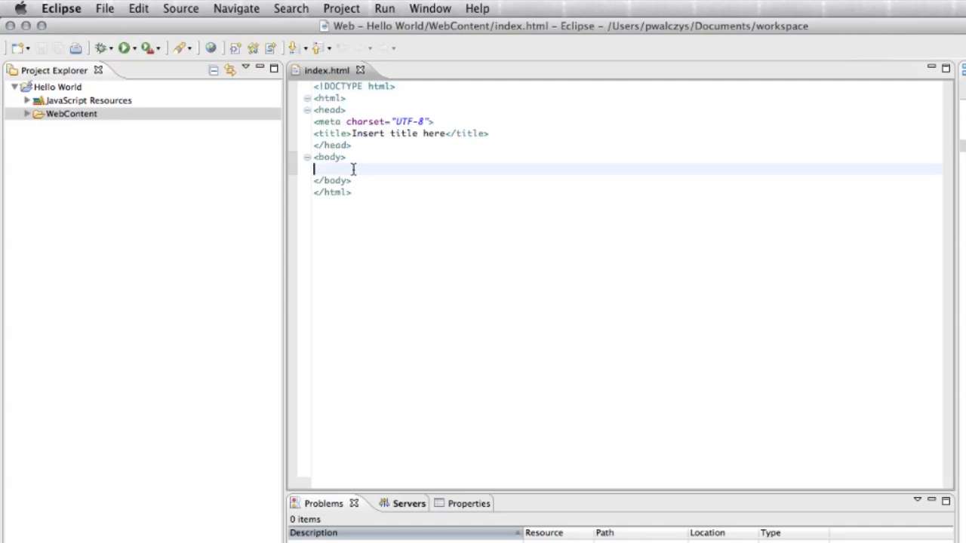
pyautogui.moveTo(254, 62)
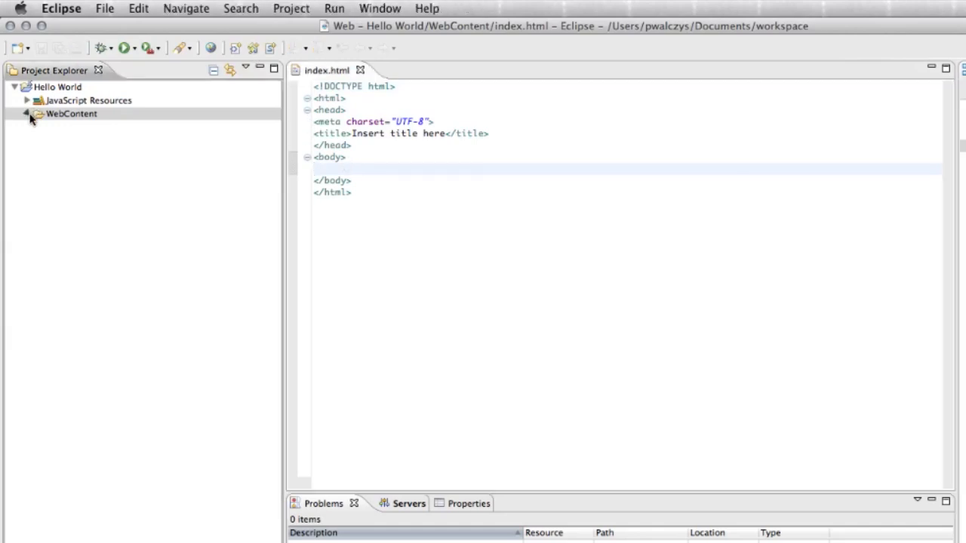
# Step: Expand the WebContent folder to show index.html
pyautogui.click(27, 113)
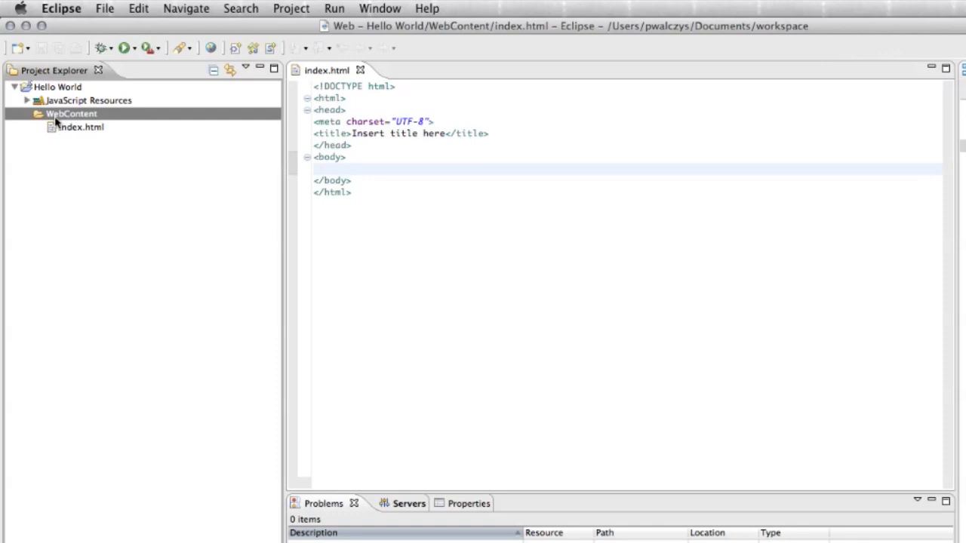
# Step: Create a folder named 'scripts' inside WebContent
pyautogui.rightClick(71, 113)
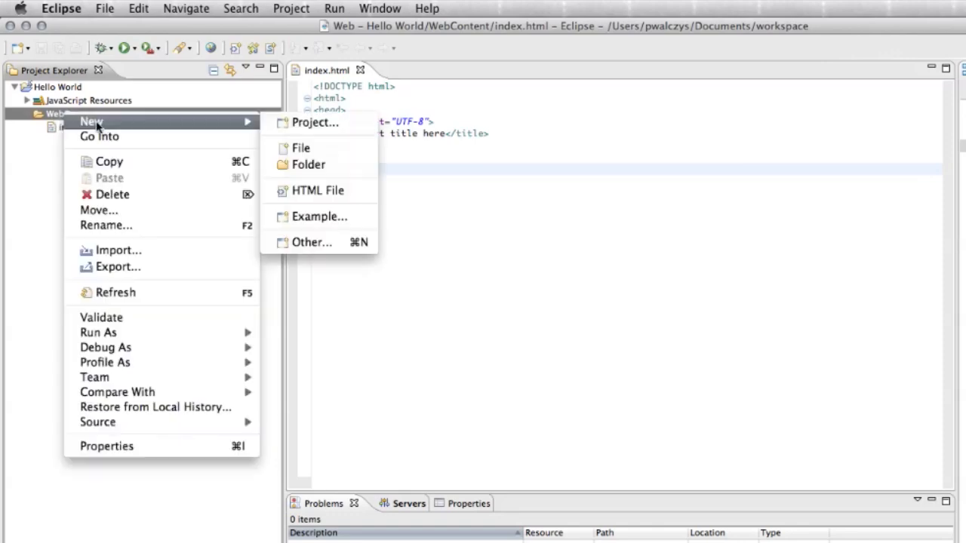
pyautogui.click(308, 164)
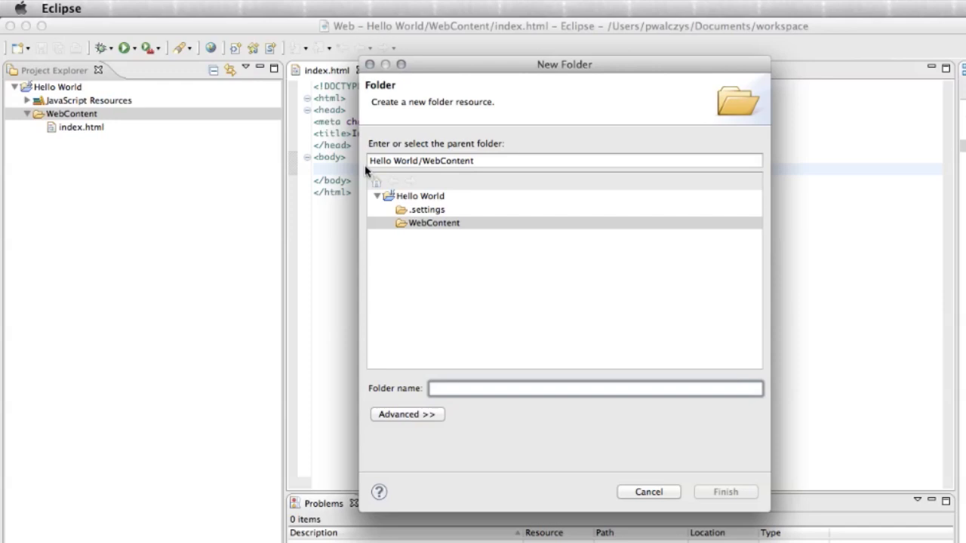
pyautogui.write('scrip')
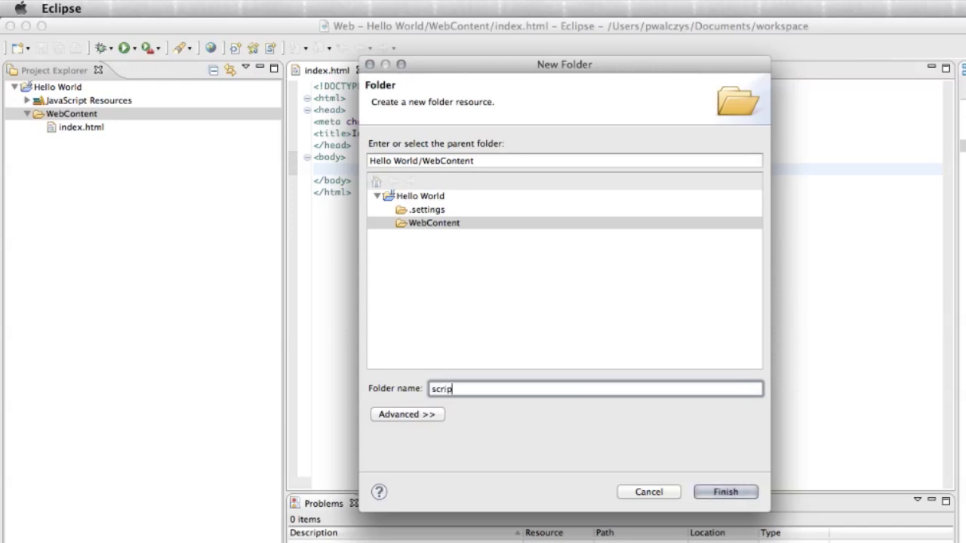
pyautogui.write('ts')
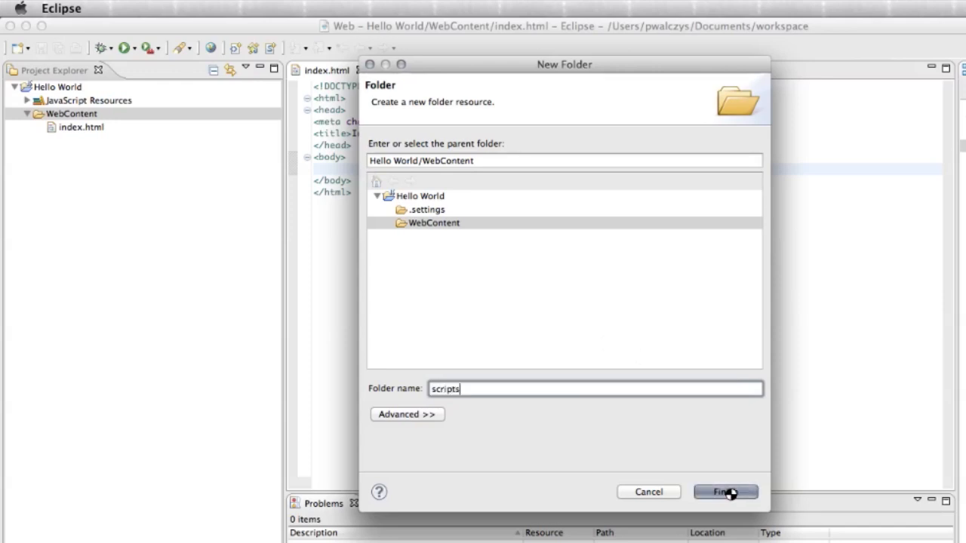
pyautogui.click(724, 492)
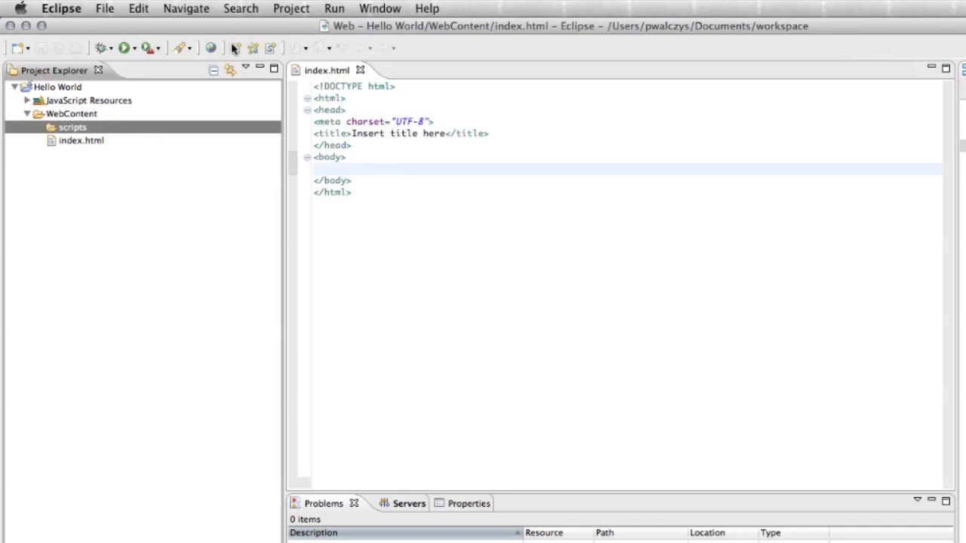
pyautogui.moveTo(253, 47)
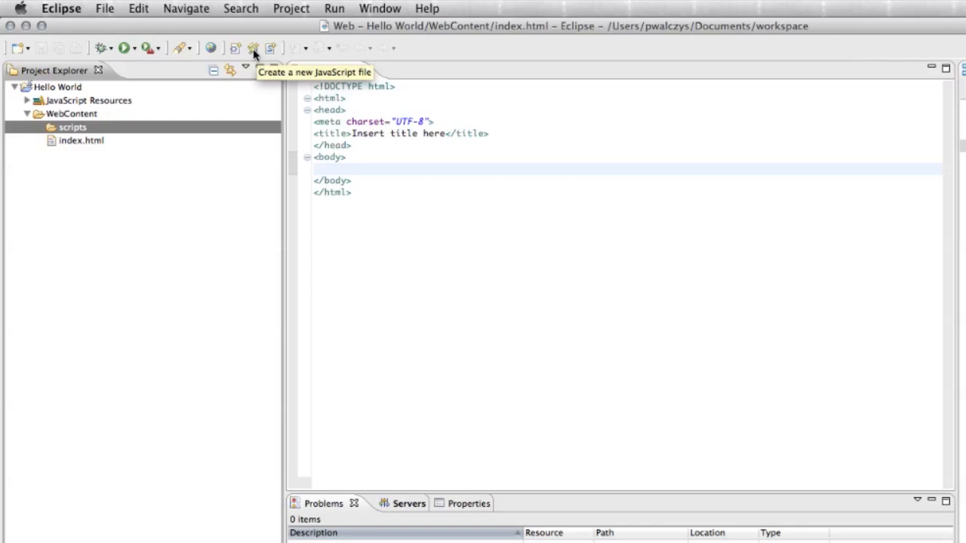
# Step: Create a JavaScript file named 'main' in the scripts folder and reveal it
pyautogui.click(254, 48)
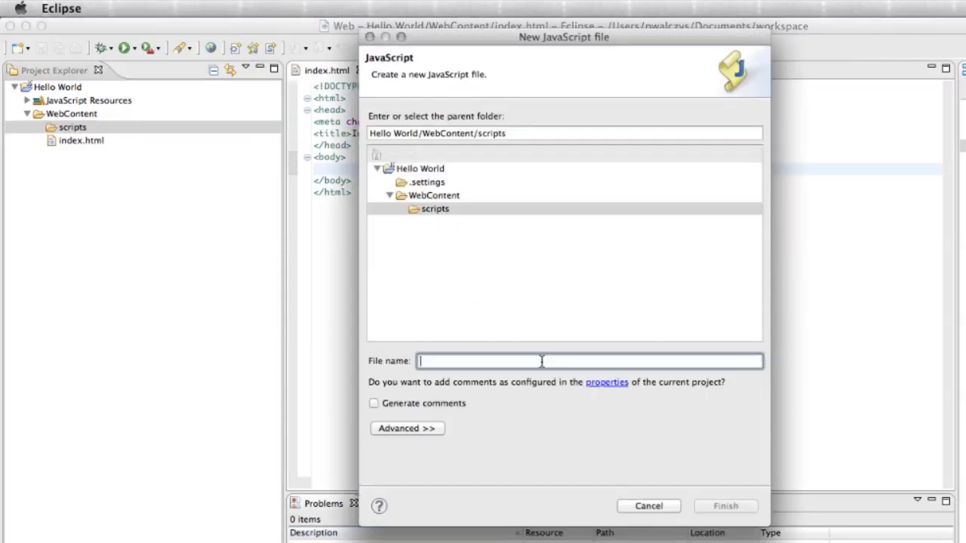
pyautogui.write('main')
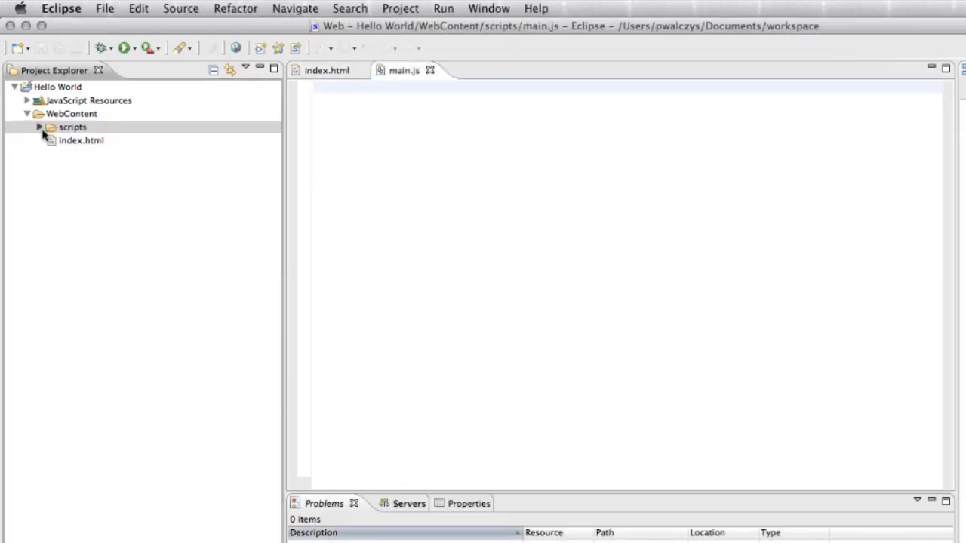
pyautogui.click(40, 127)
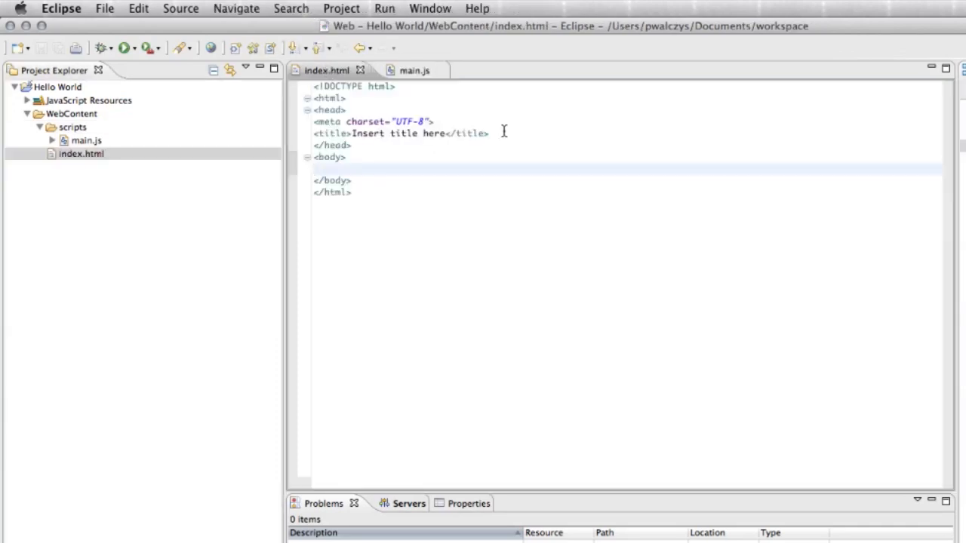
# Step: Add <script src="scripts/main.js"> in the head of index.html and save
pyautogui.press('Enter')
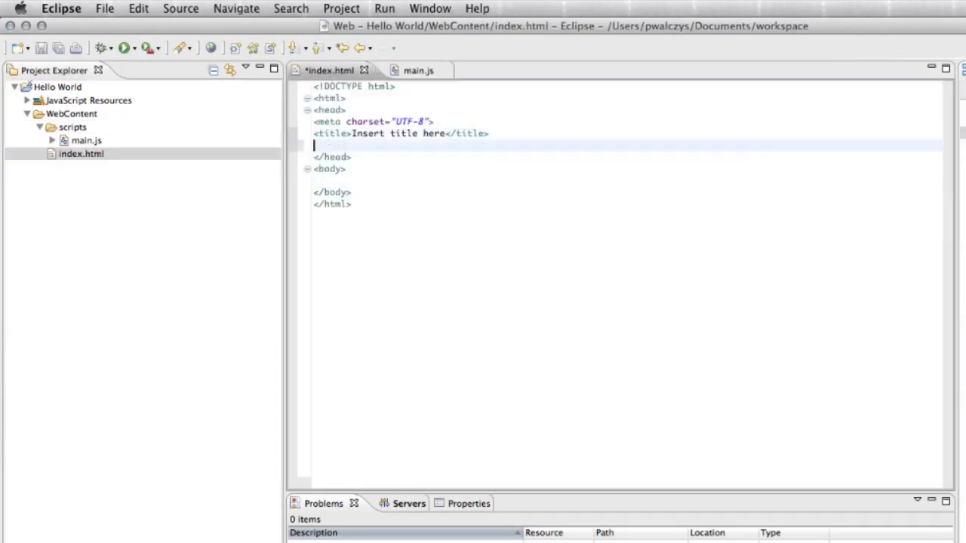
pyautogui.write('<')
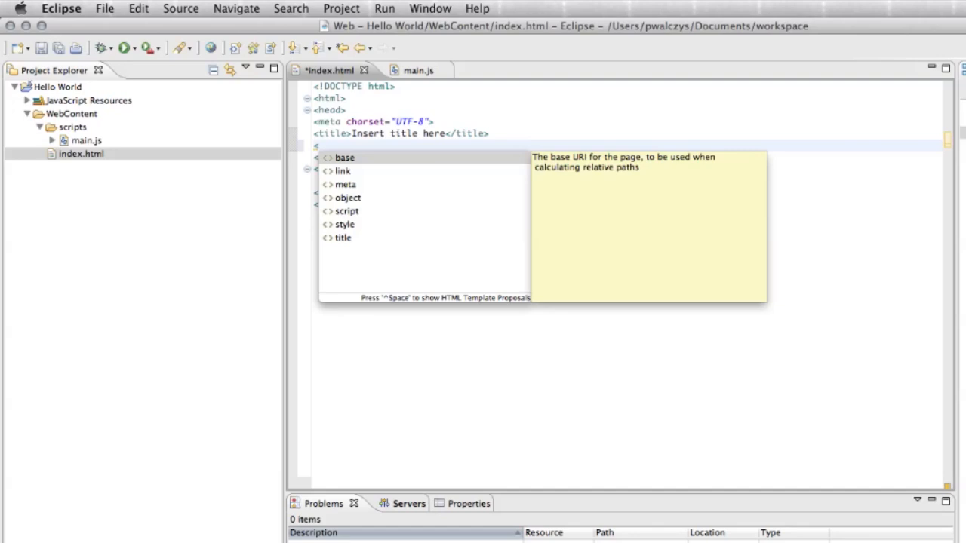
pyautogui.write('<')
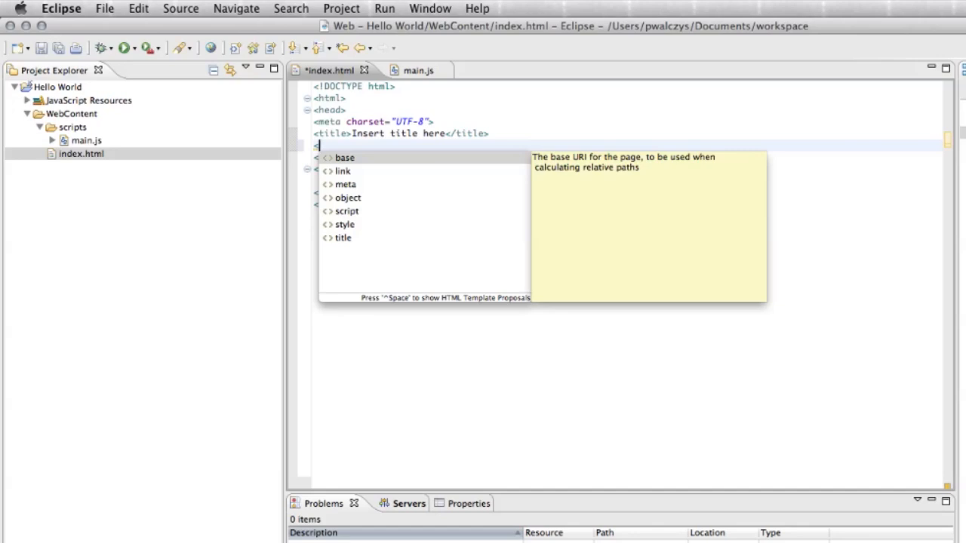
pyautogui.click(347, 212)
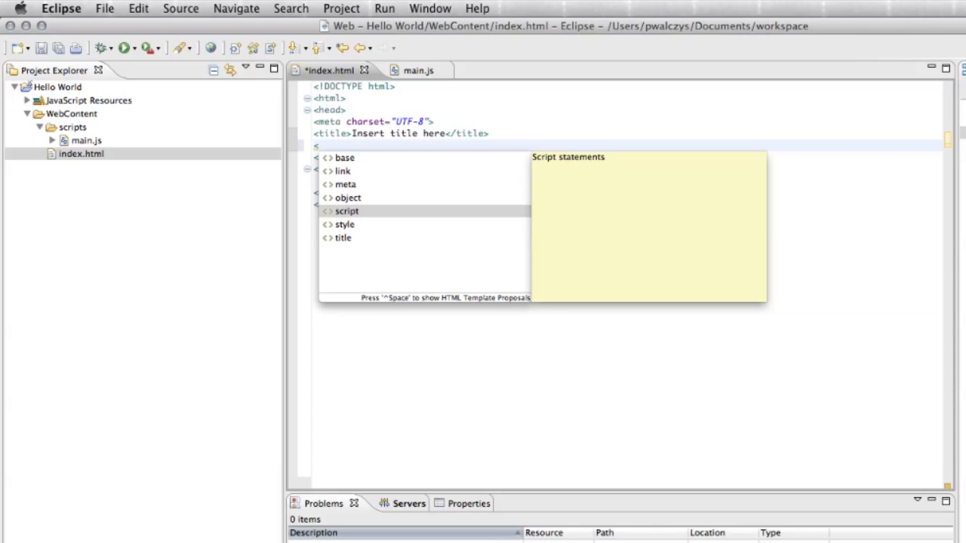
pyautogui.write('</script>')
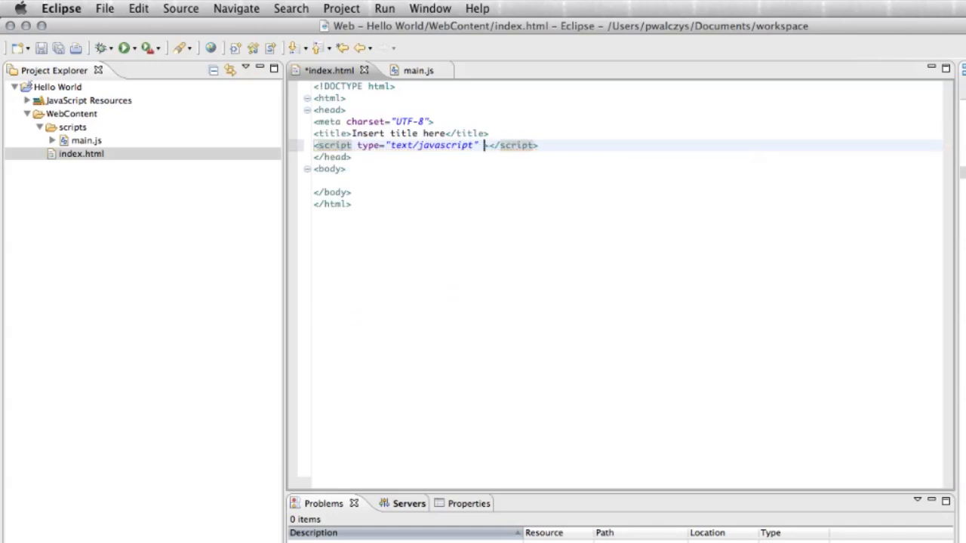
pyautogui.press('space')
pyautogui.write('sr')
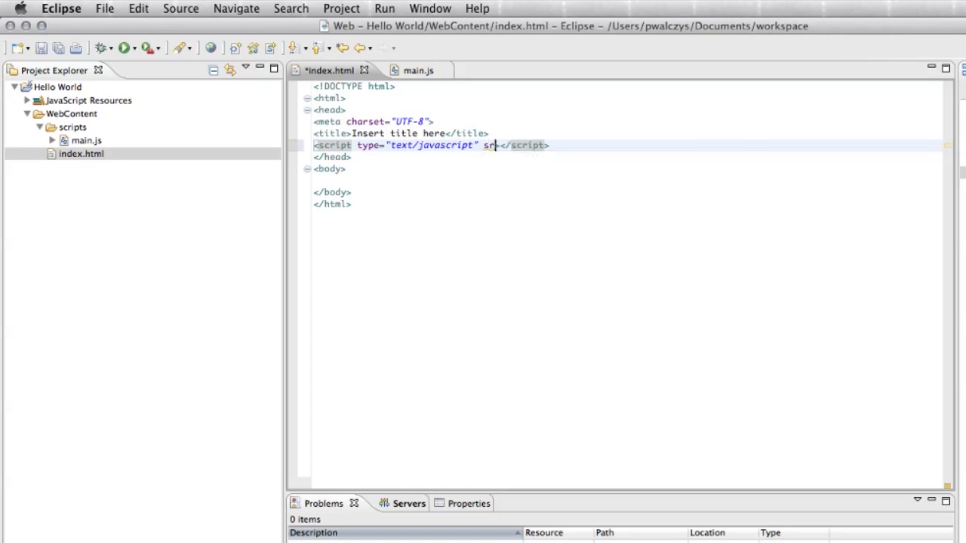
pyautogui.write('c="s">')
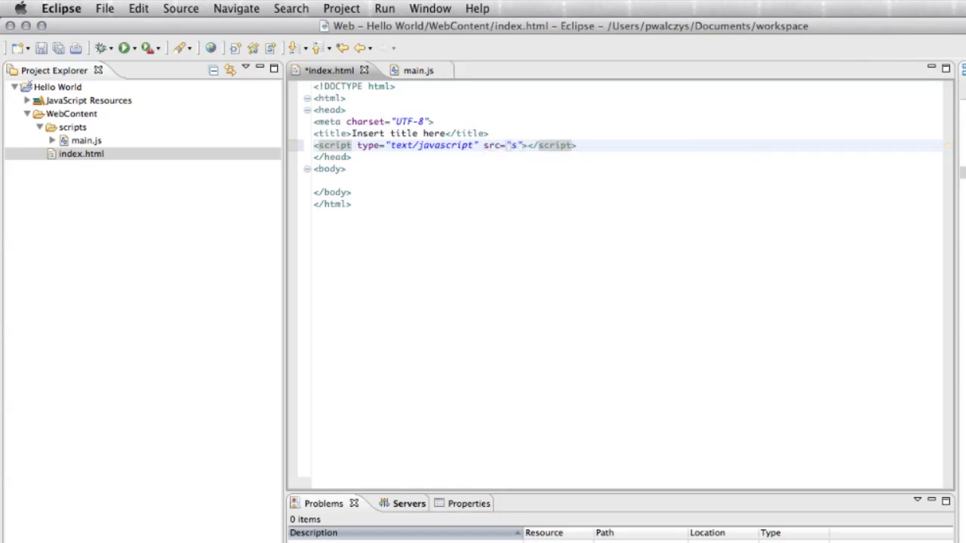
pyautogui.write('cripts/ma')
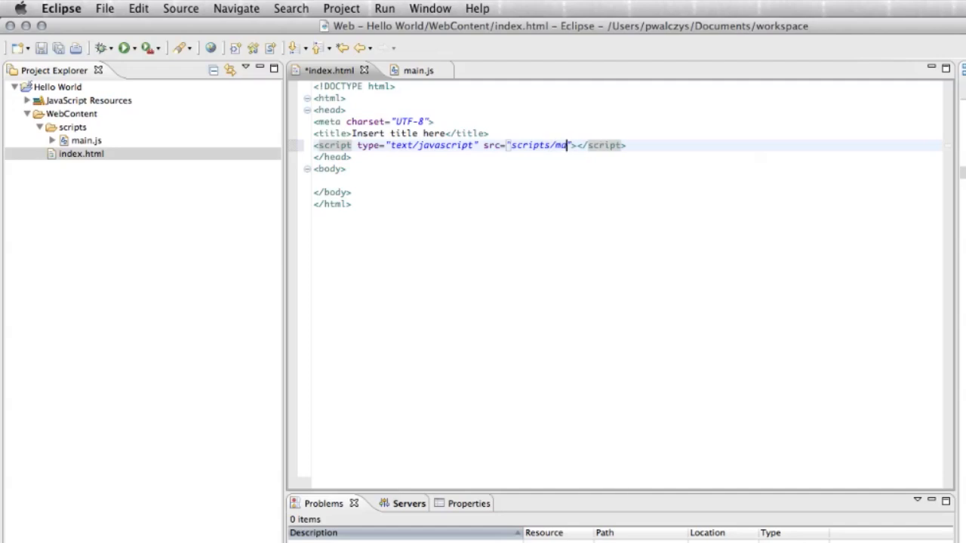
pyautogui.write('ain.js')
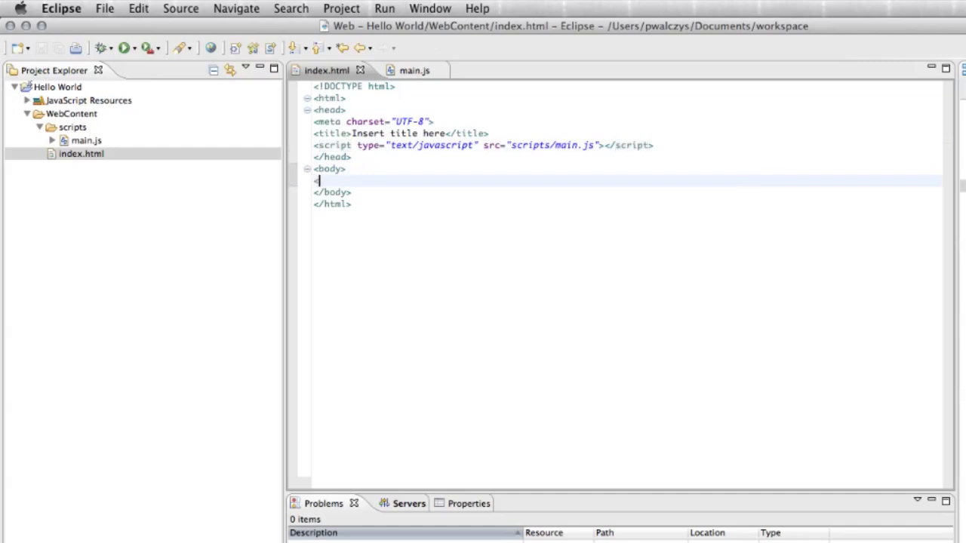
# Step: Add a <button>Hello World</button> element in the body and save
pyautogui.write('<')
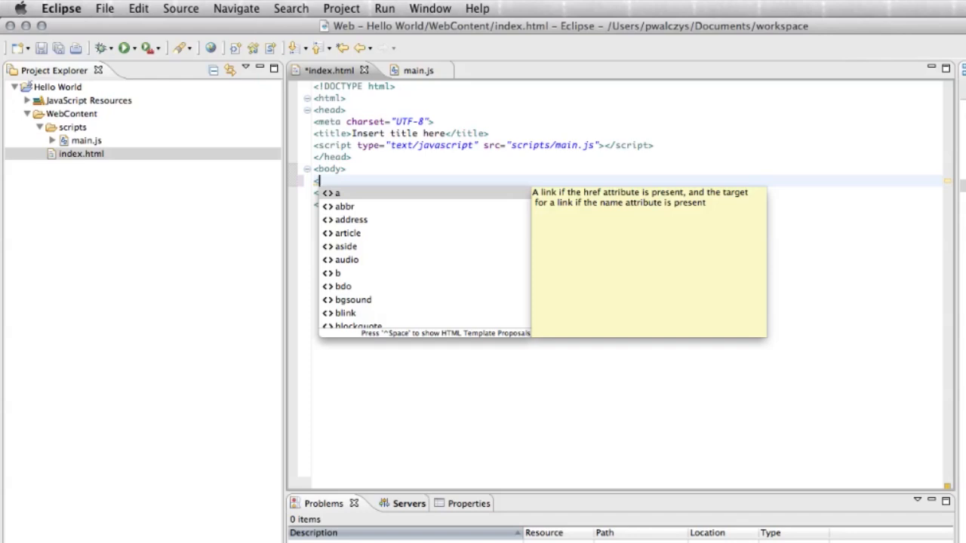
pyautogui.write('bu')
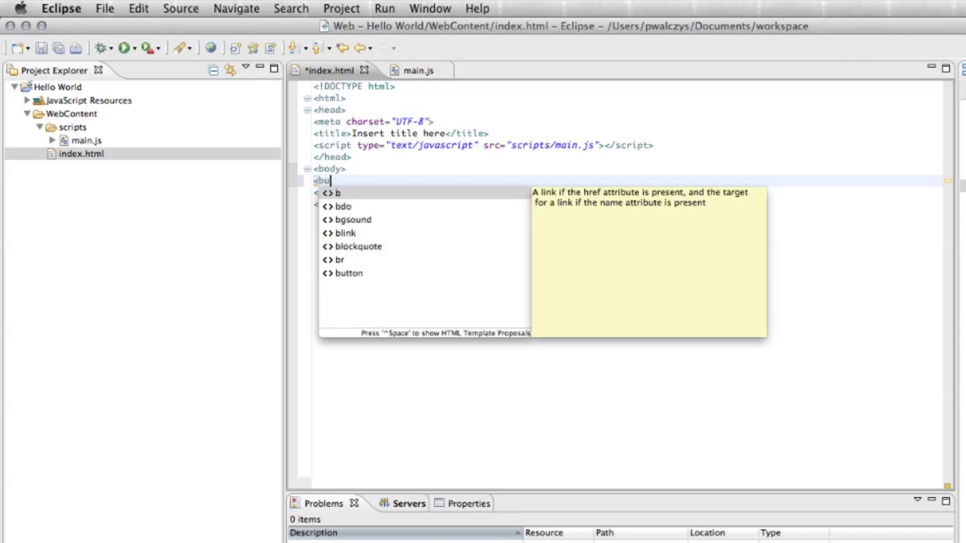
pyautogui.doubleClick(349, 273)
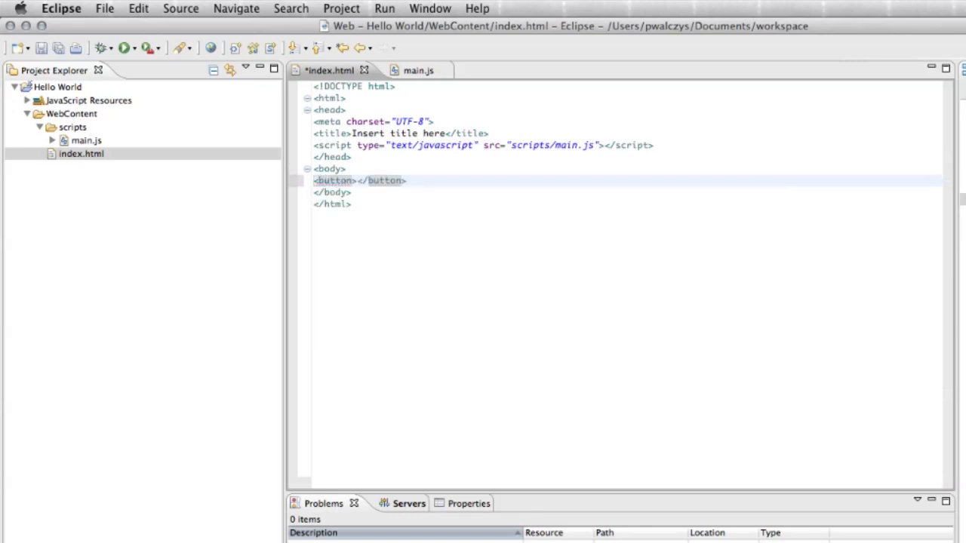
pyautogui.write('Hello W')
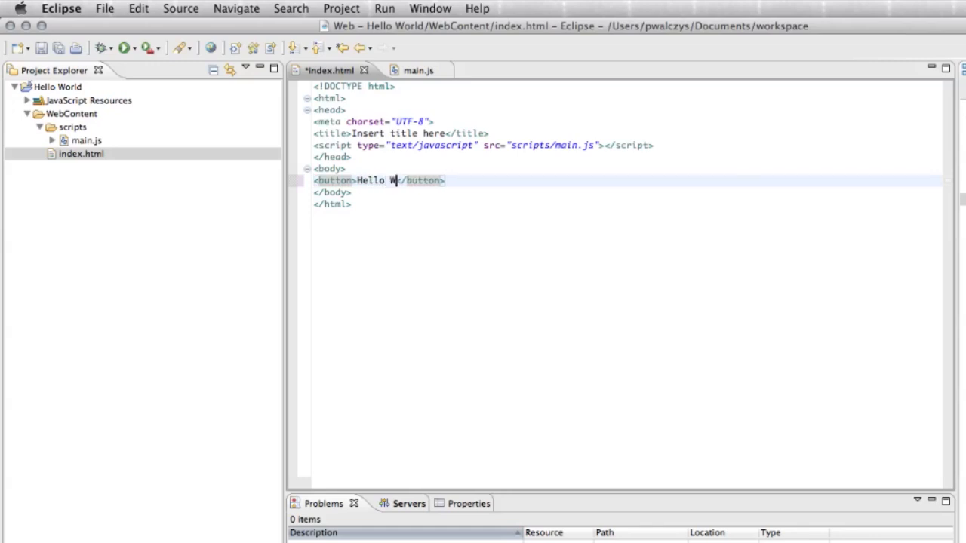
pyautogui.write('orld')
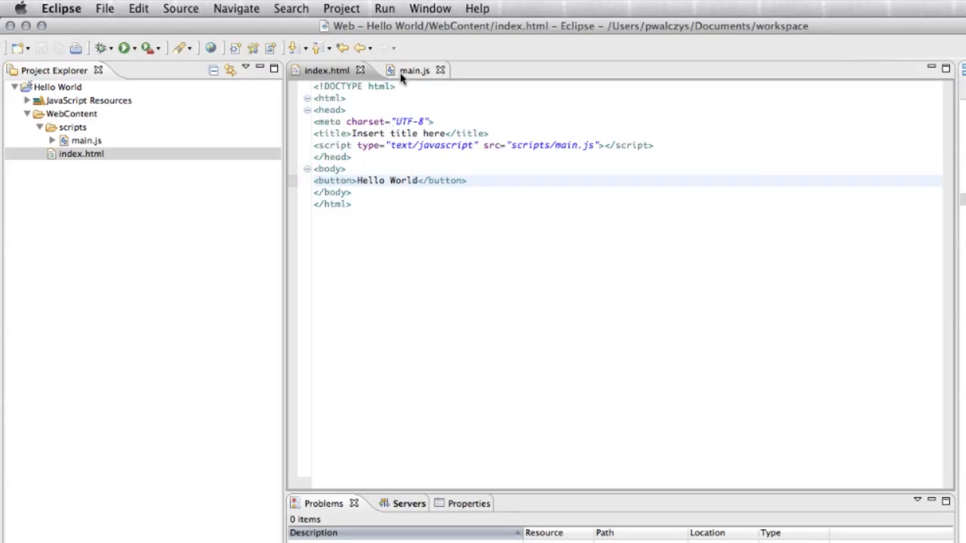
# Step: Write 'function helloWorld(){' in main.js and invoke content assist inside the body
pyautogui.click(405, 71)
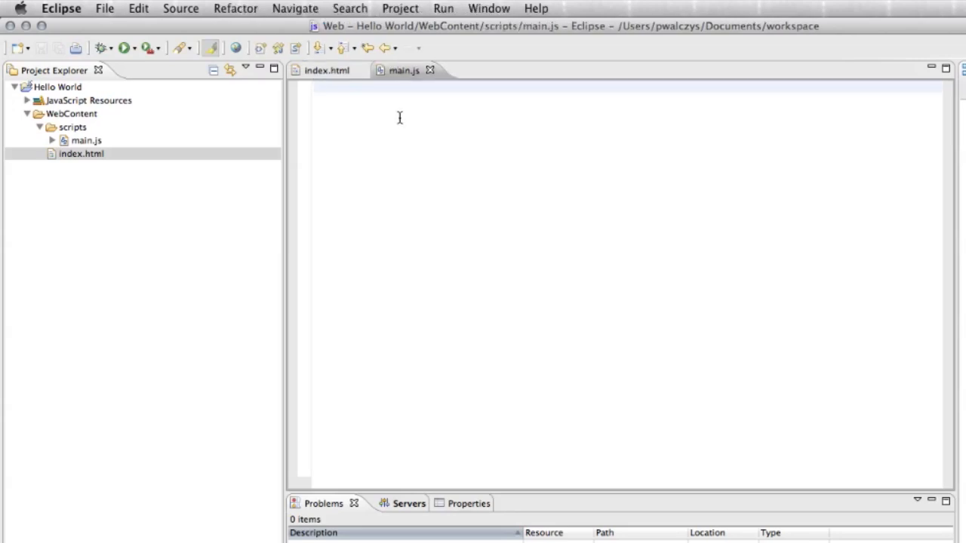
pyautogui.write('function')
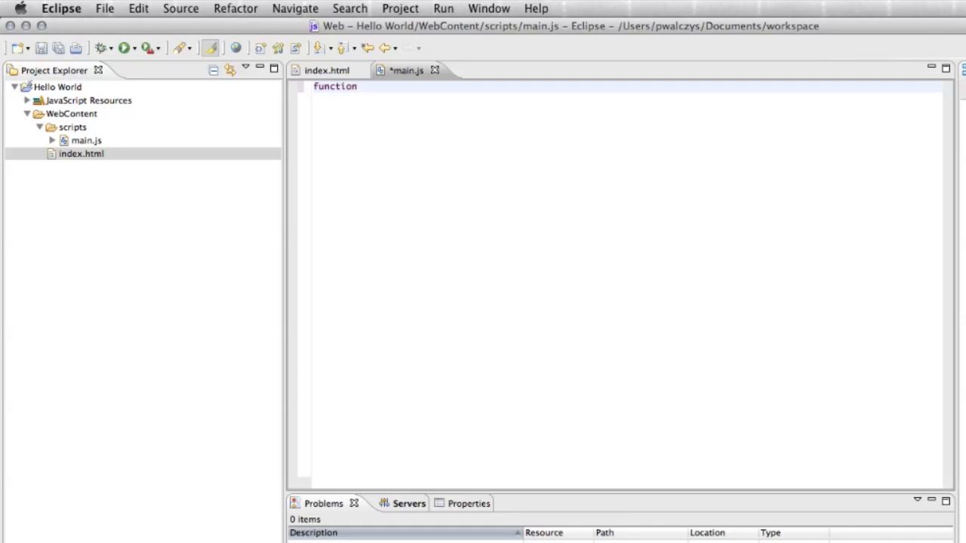
pyautogui.write('helloWorl')
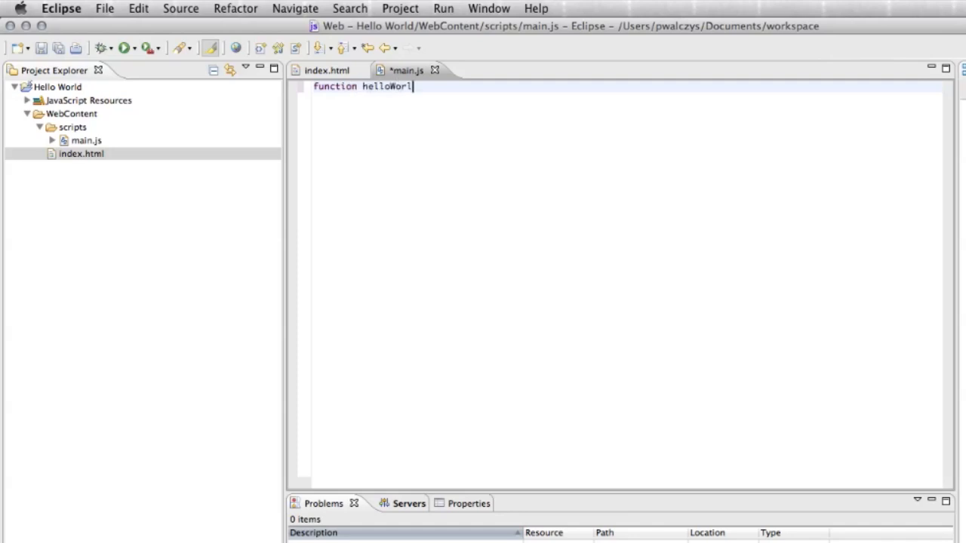
pyautogui.write('d(){')
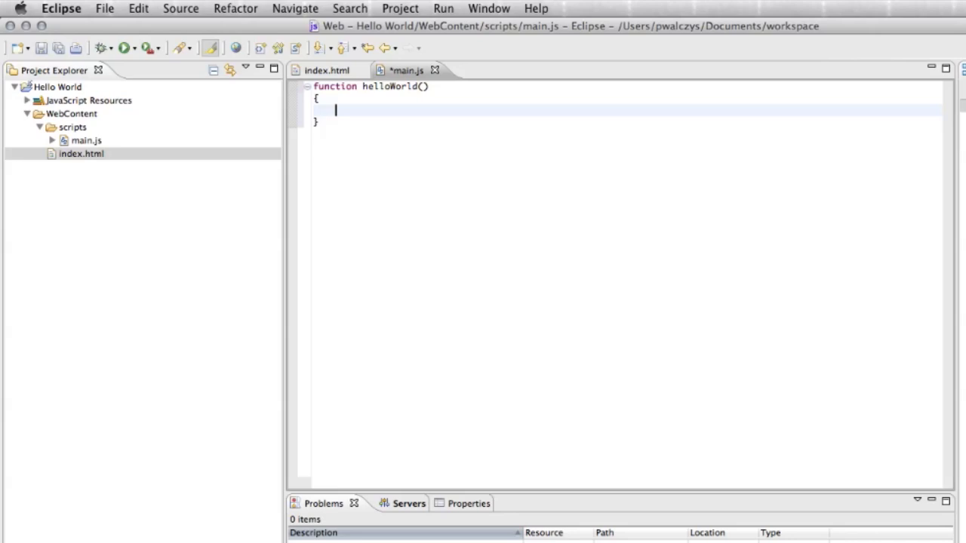
pyautogui.press('ctrl+space')
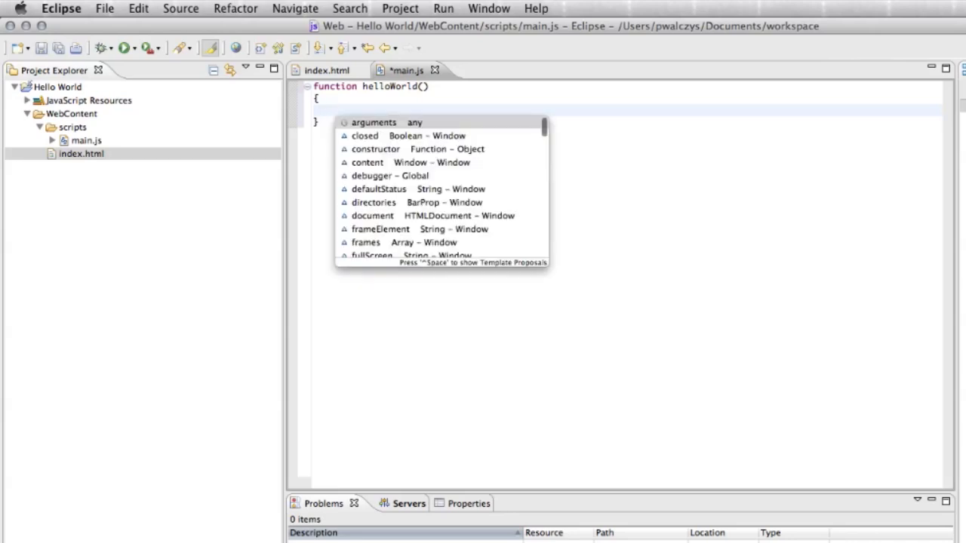